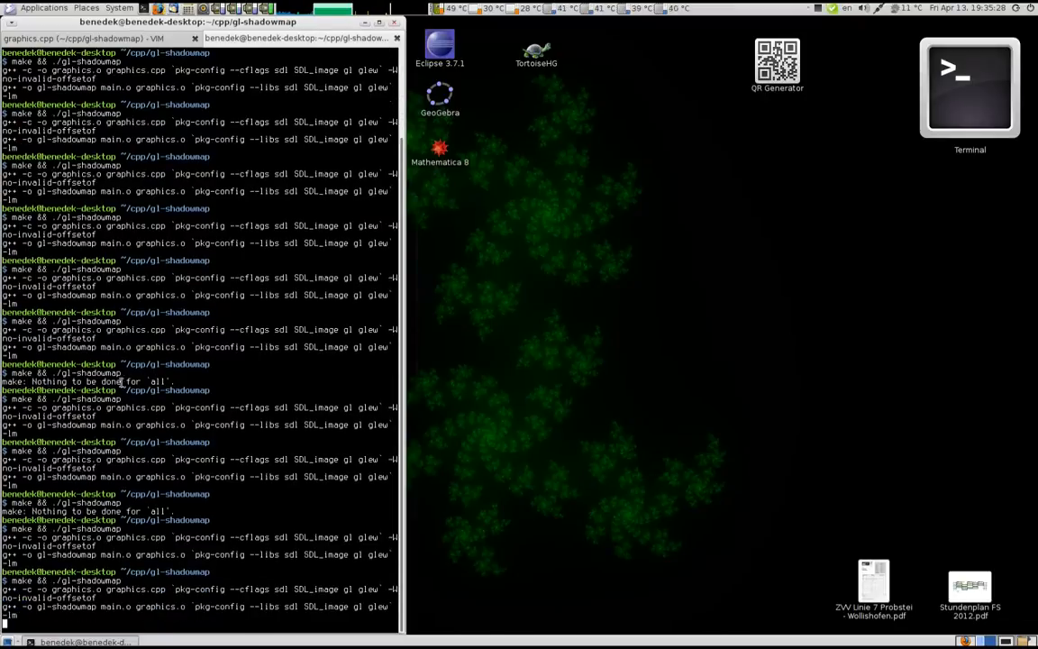
Step: Confirm the command to bring up graphics.cpp at the vertex-position calculation loop
key(Return)
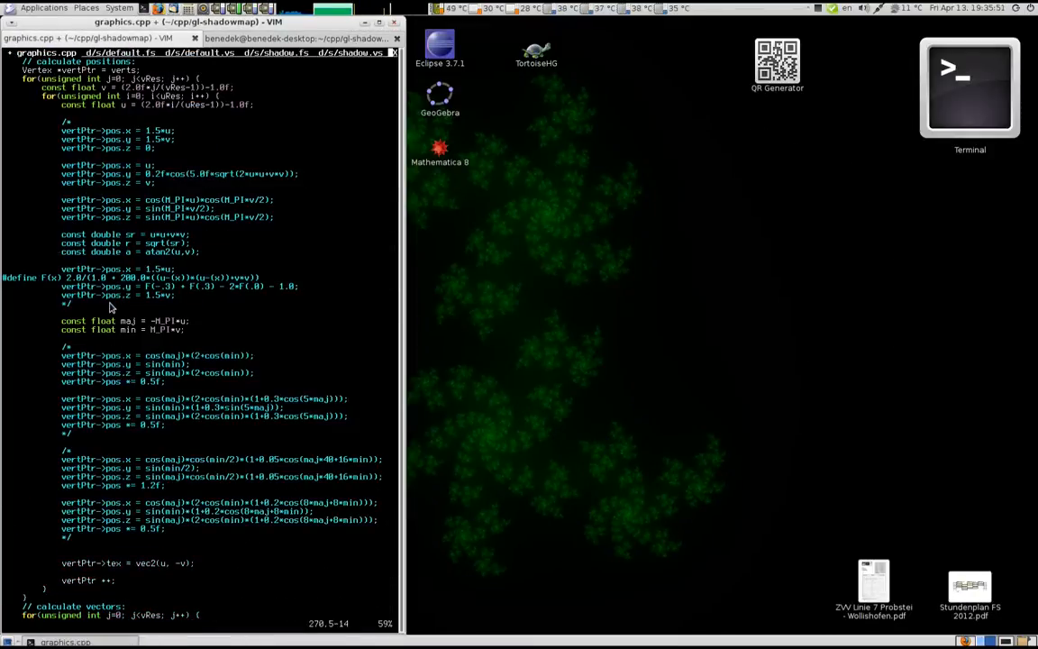
click(297, 38)
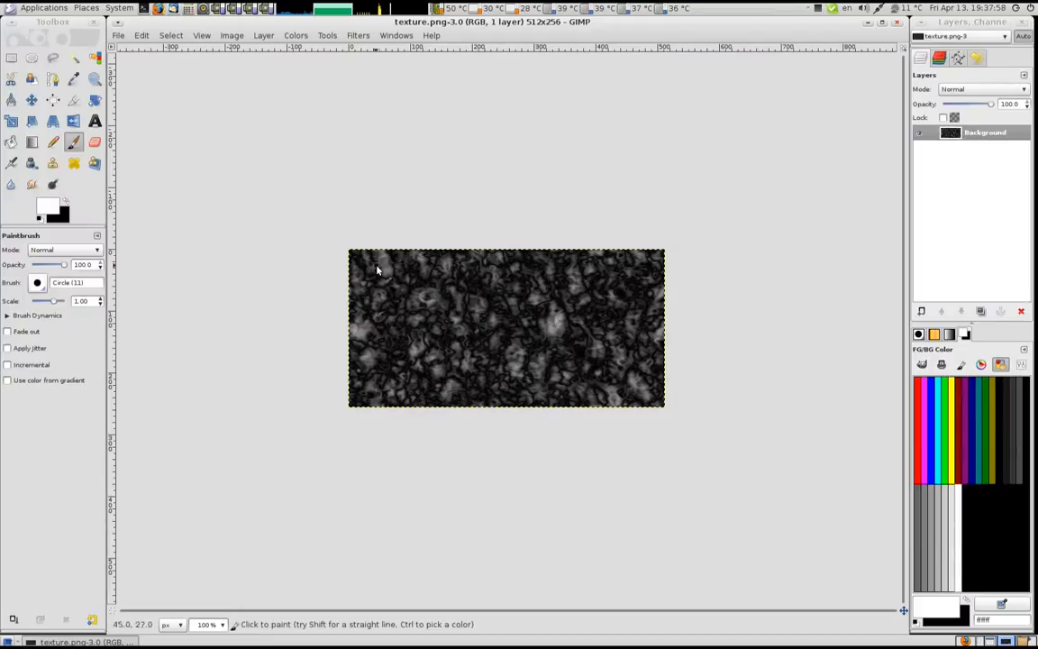
mouse_move(548, 442)
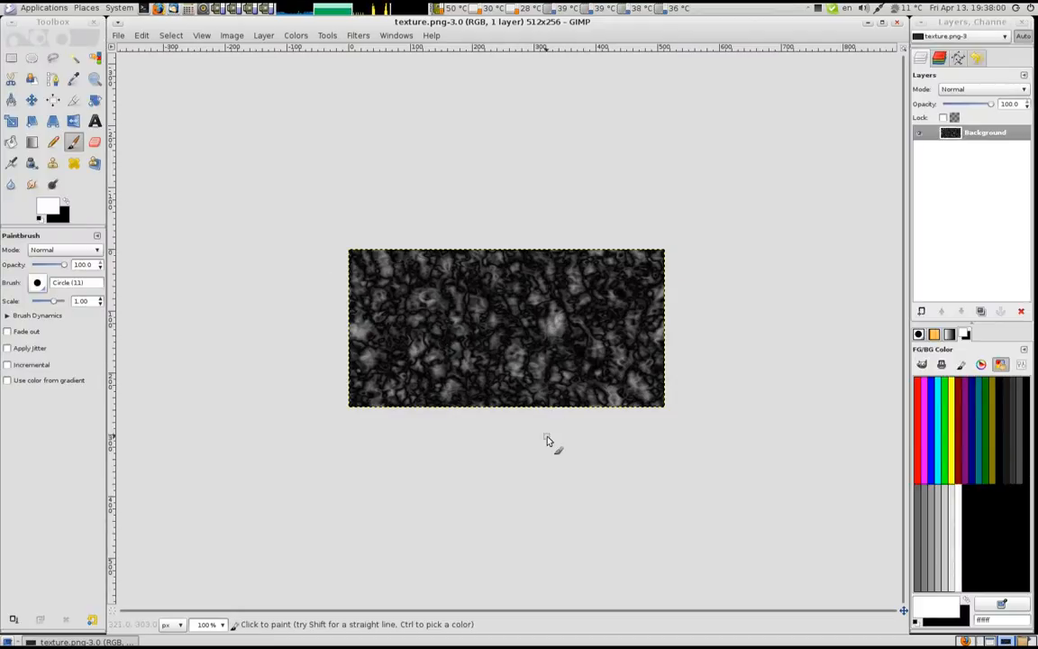